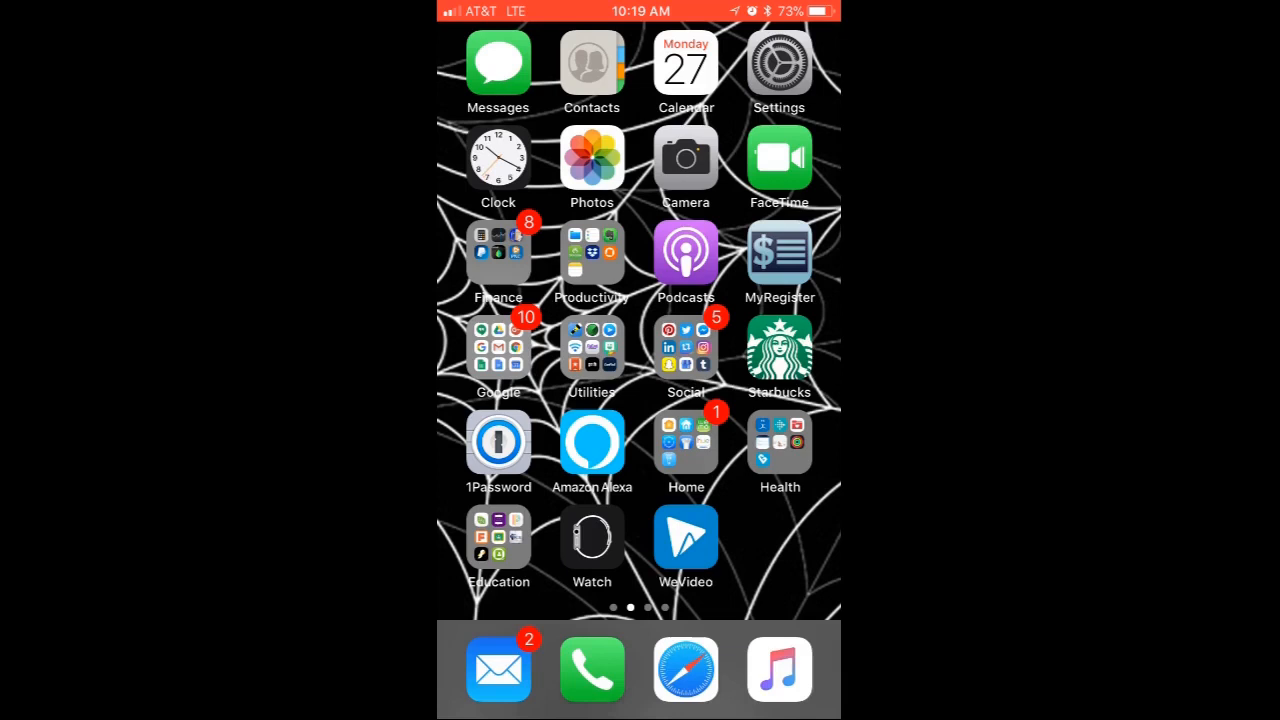
Launch Drive from the Google app group and land on the My Drive file list
left_click(498, 352)
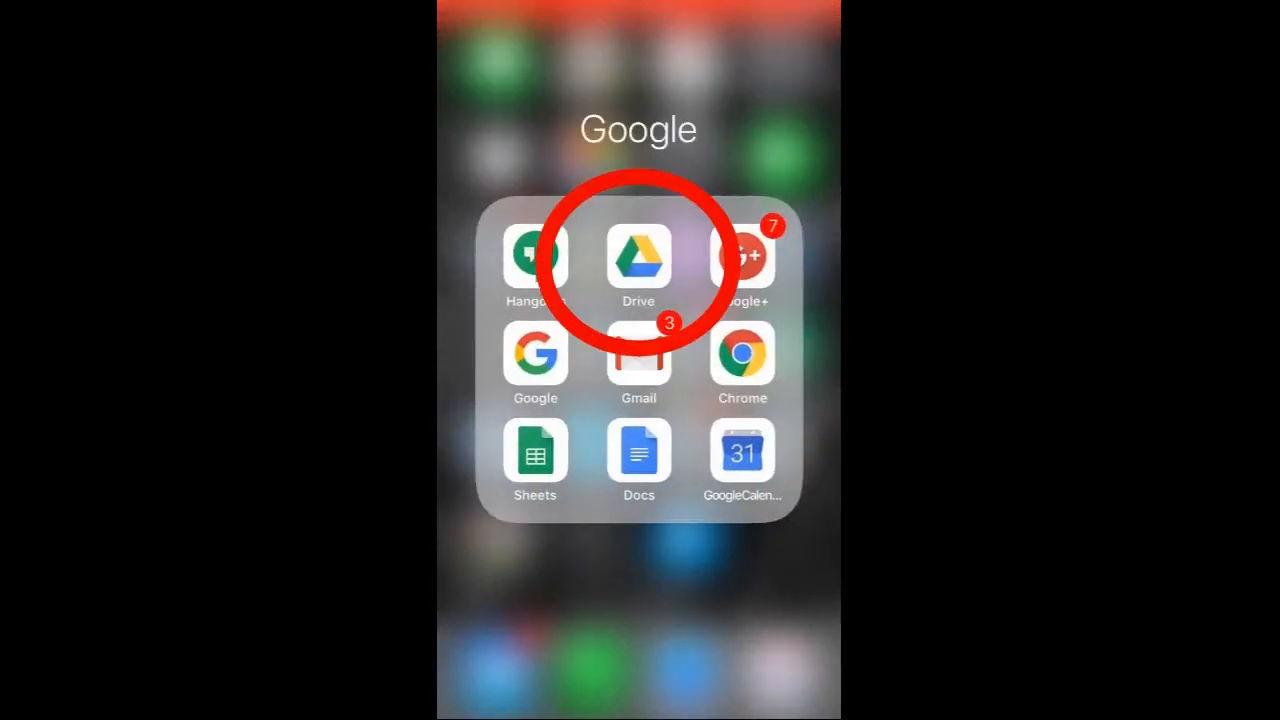
left_click(638, 258)
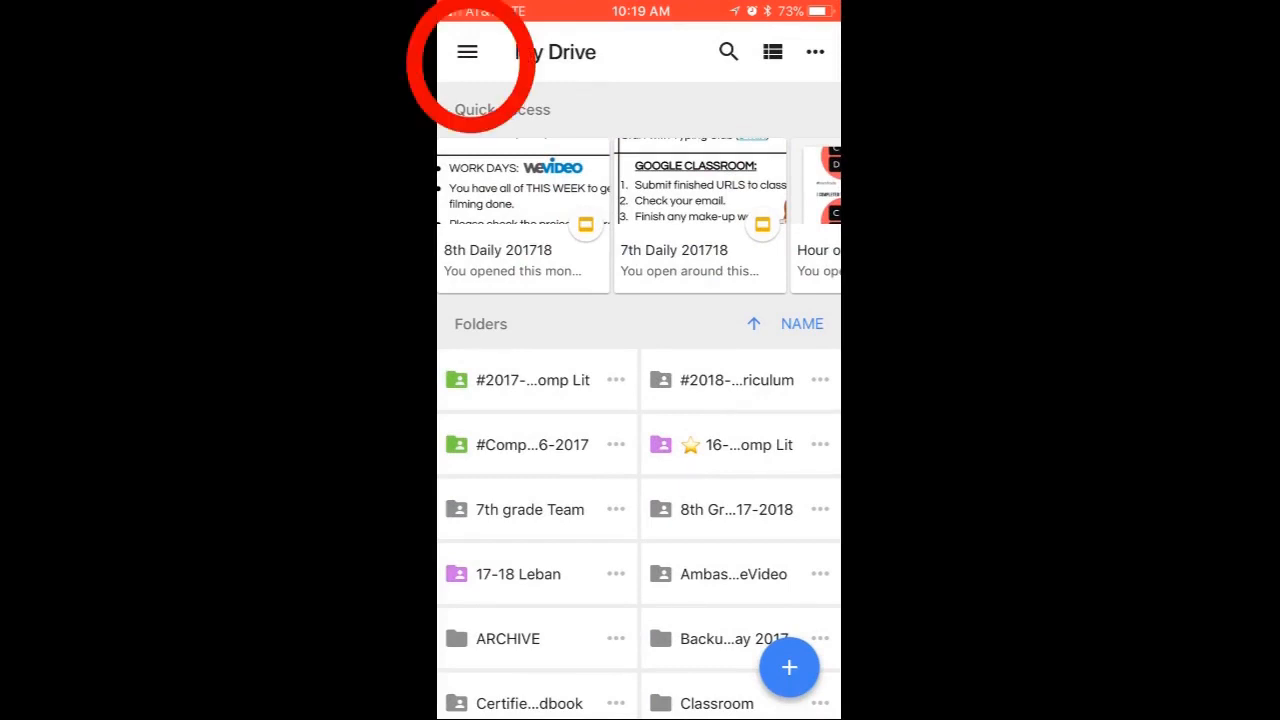
left_click(468, 52)
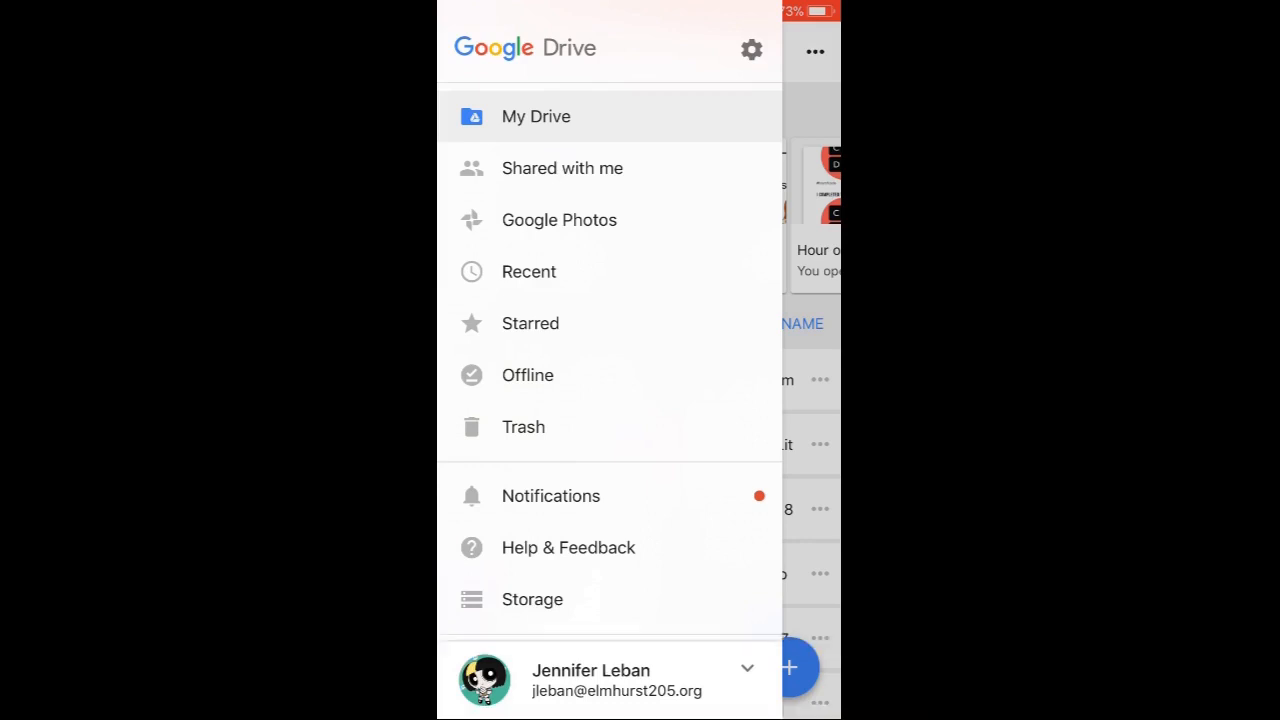
left_click(536, 116)
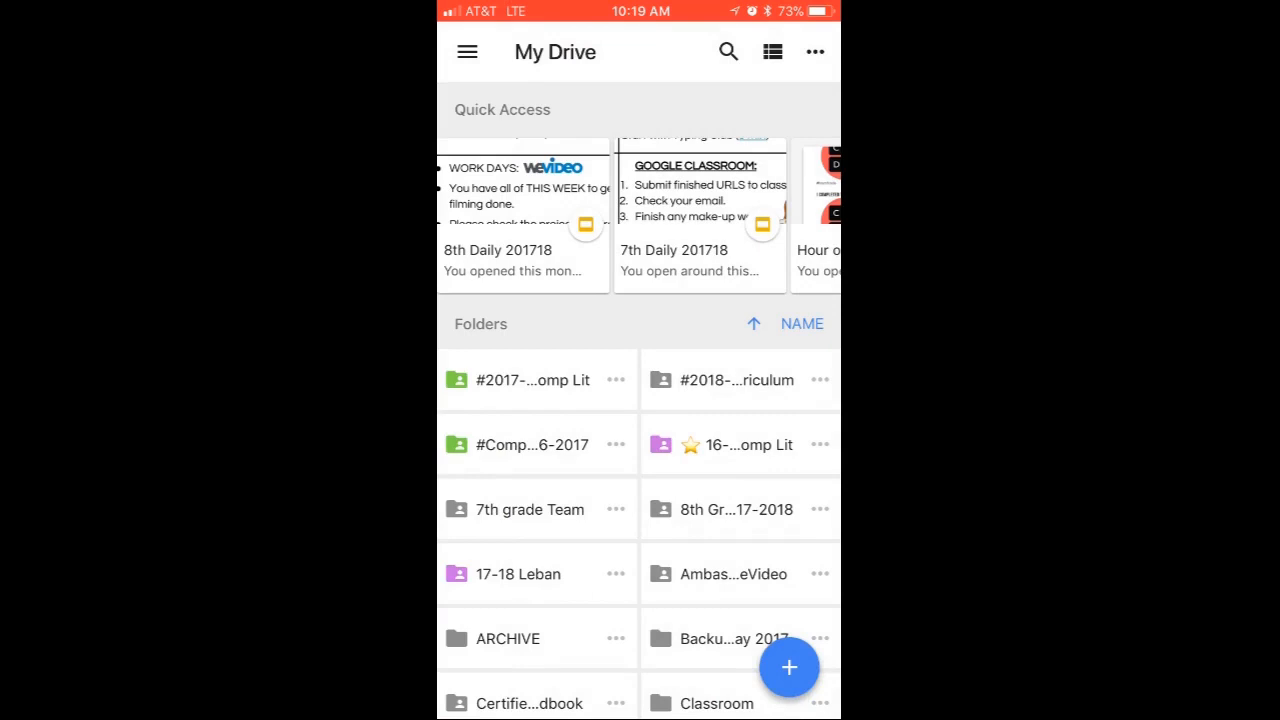
Browse into 8th > Comp Lit Project Files and start an Upload from the + menu
scroll("down", 3)
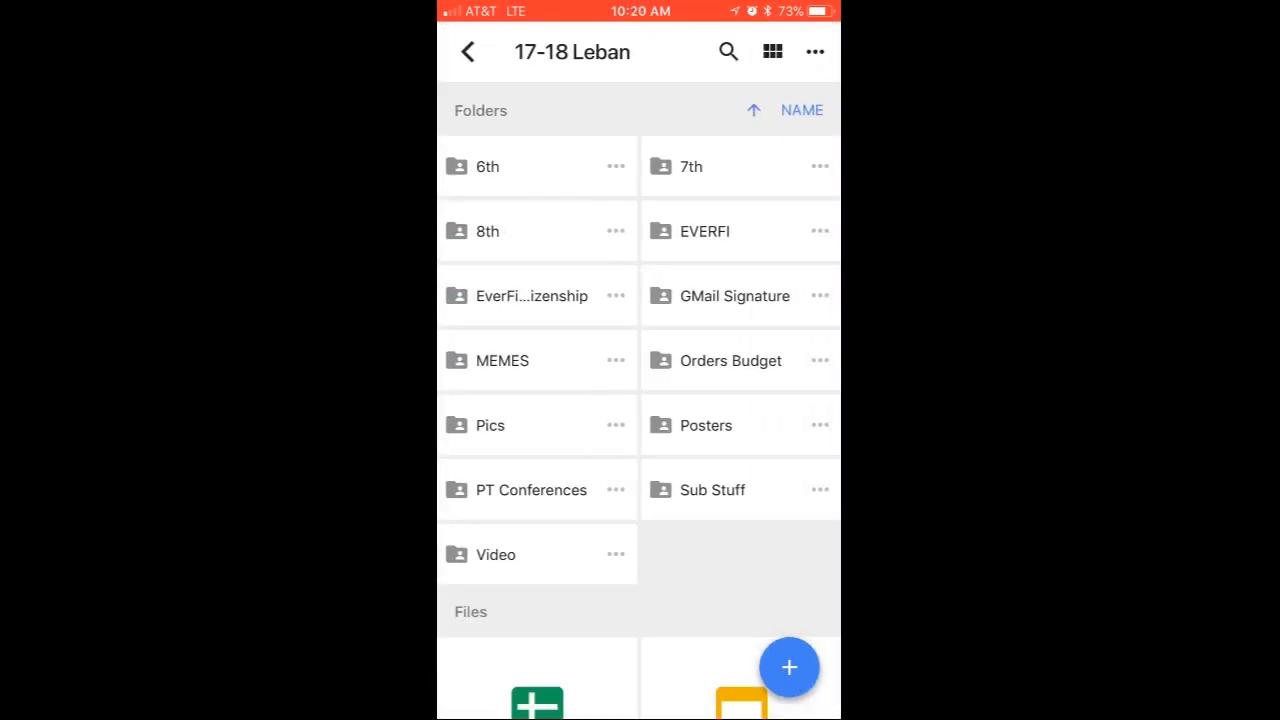
left_click(488, 232)
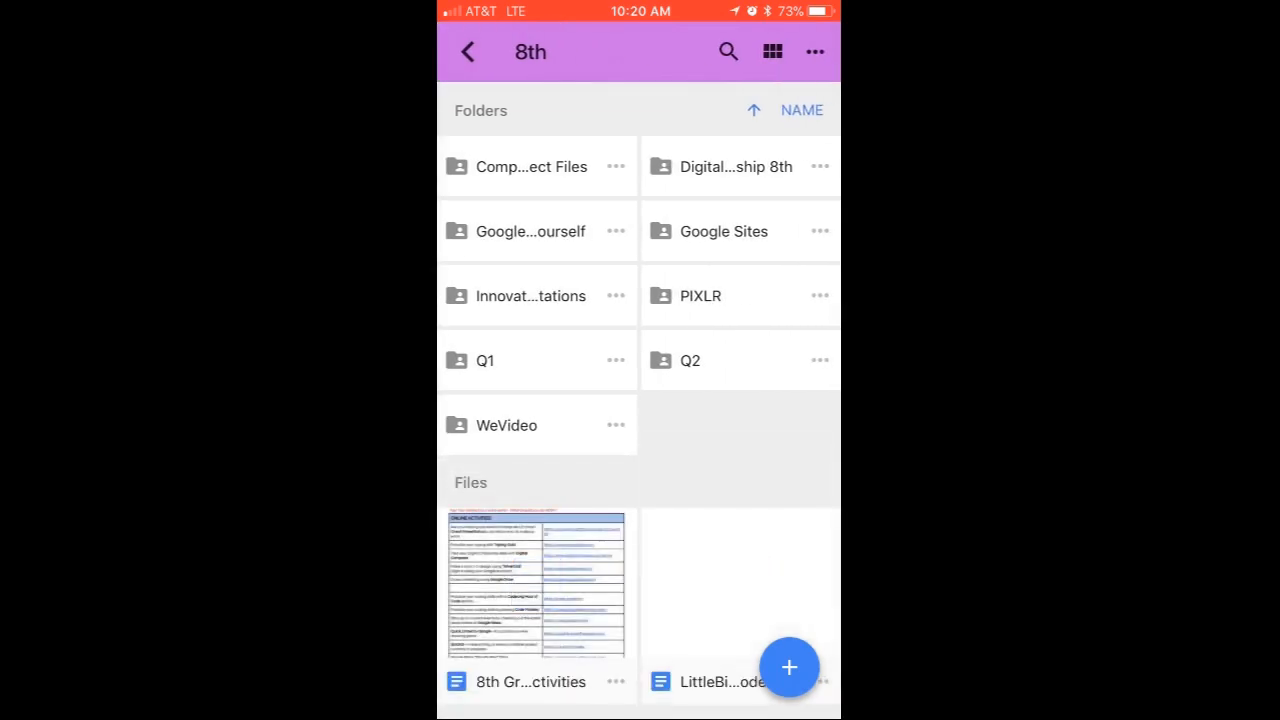
left_click(532, 166)
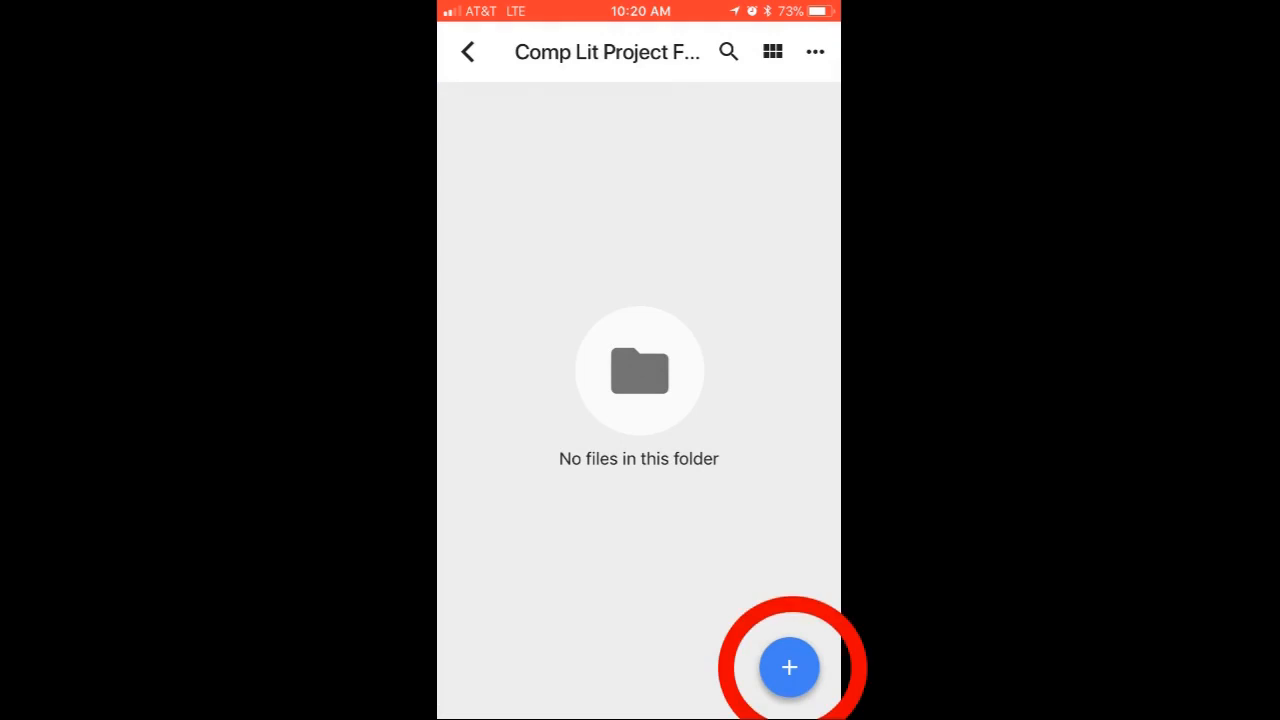
left_click(790, 668)
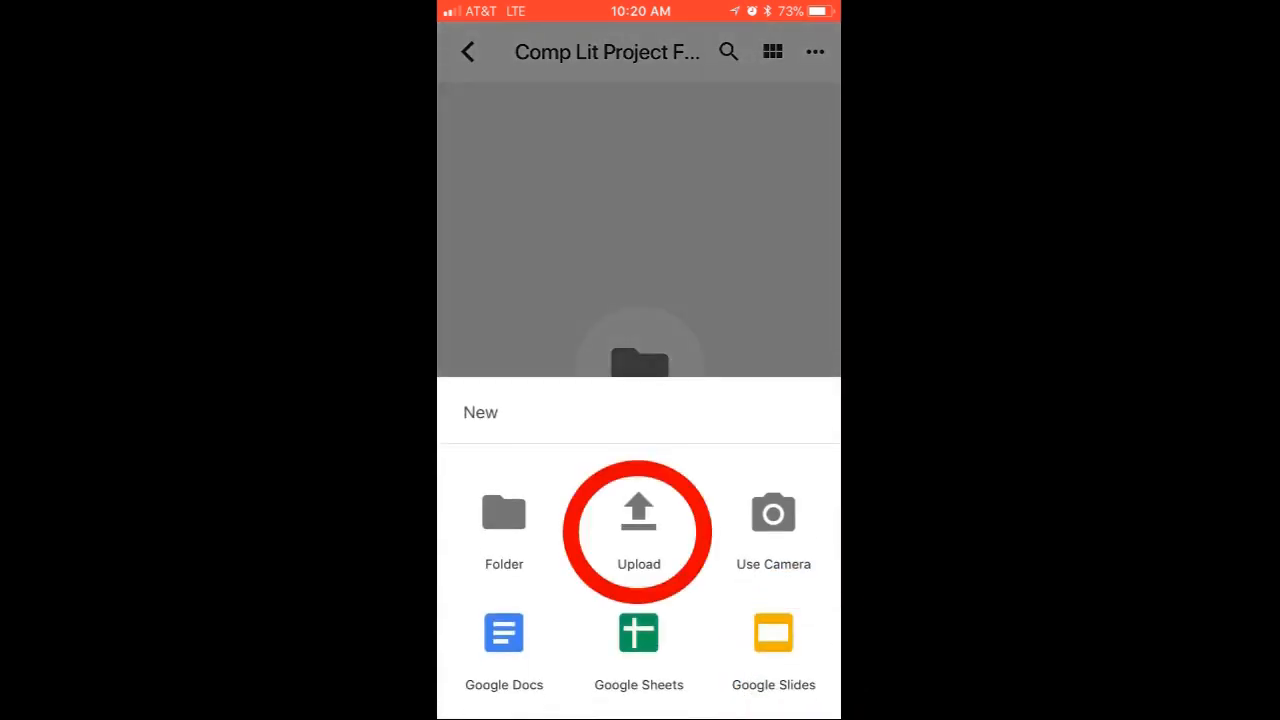
left_click(638, 512)
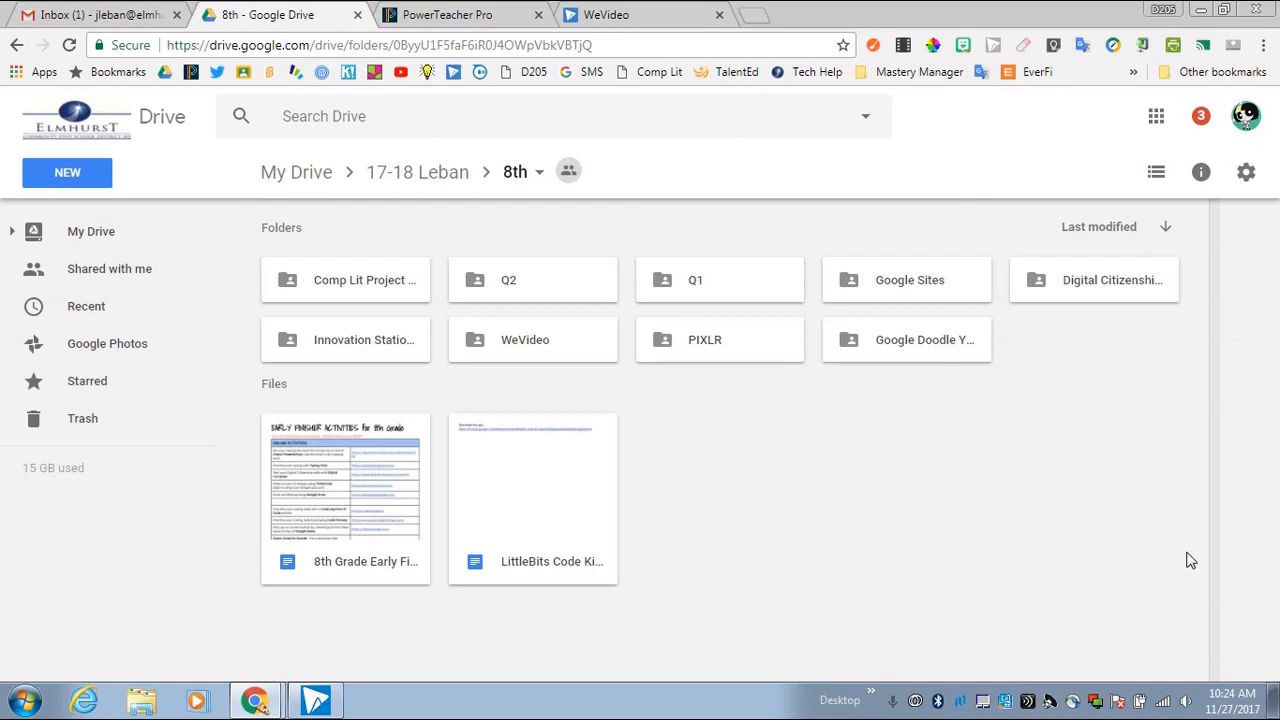
mouse_move(1188, 558)
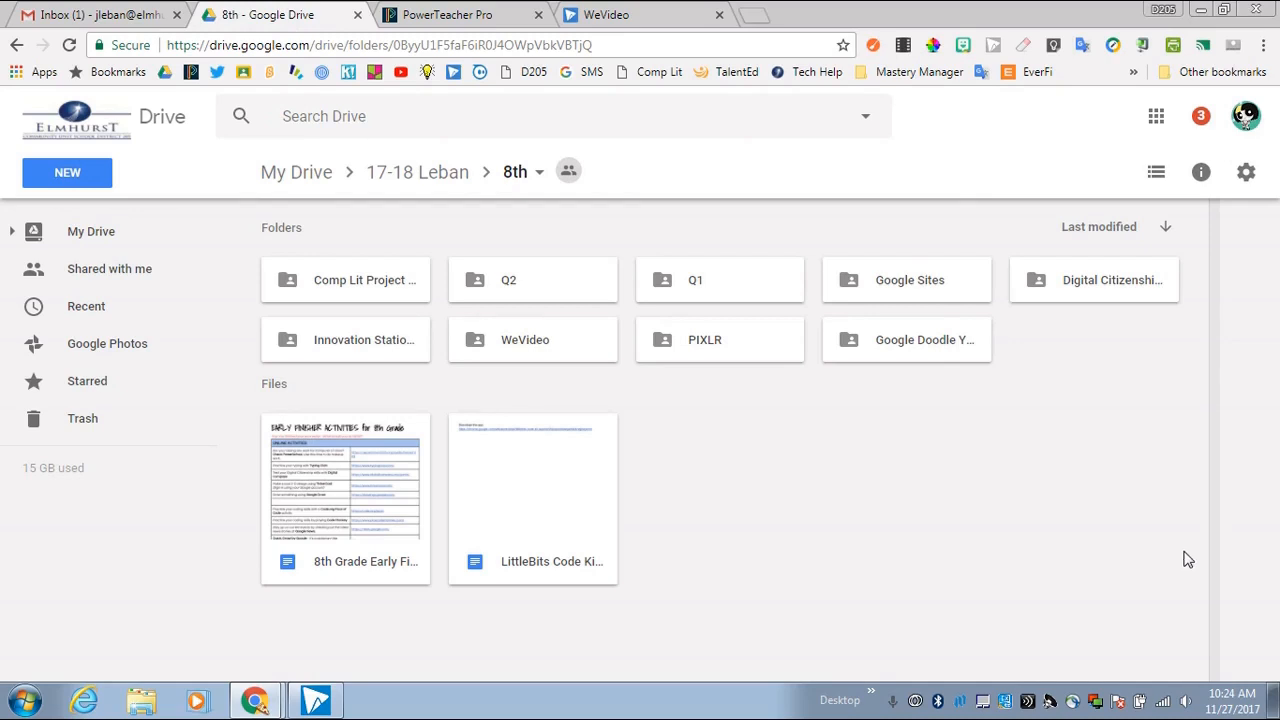
mouse_move(392, 232)
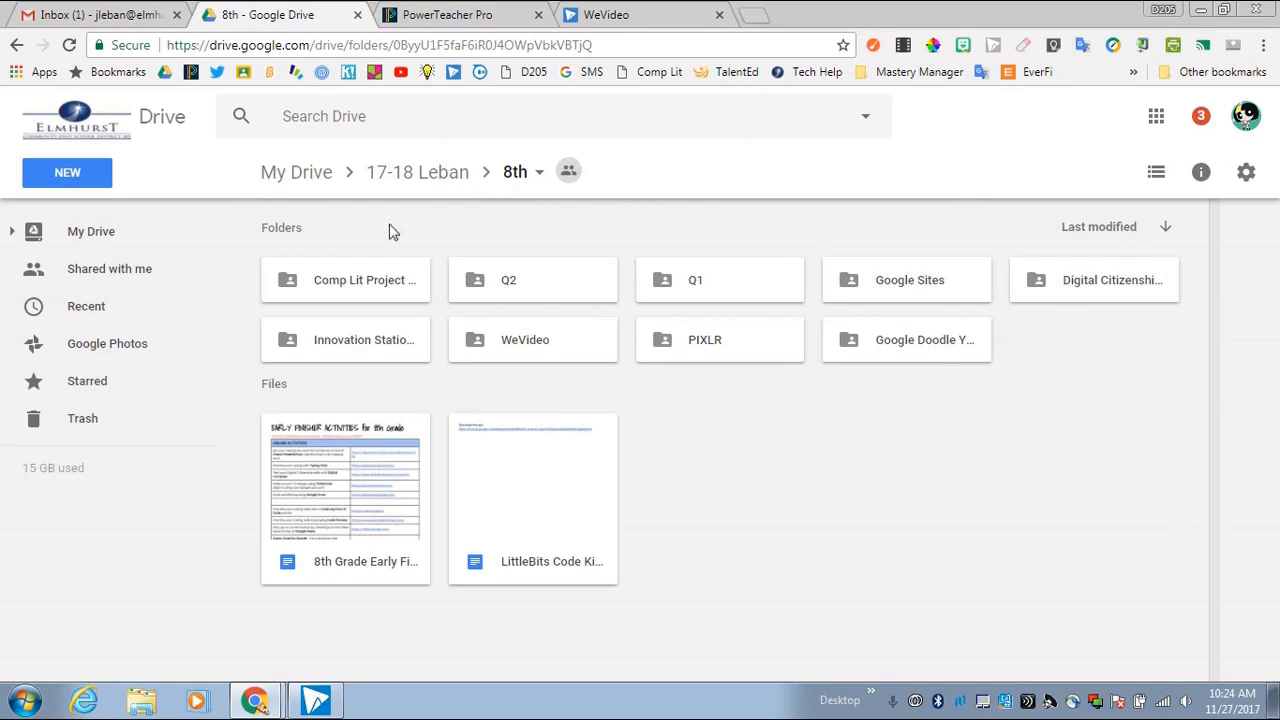
mouse_move(396, 292)
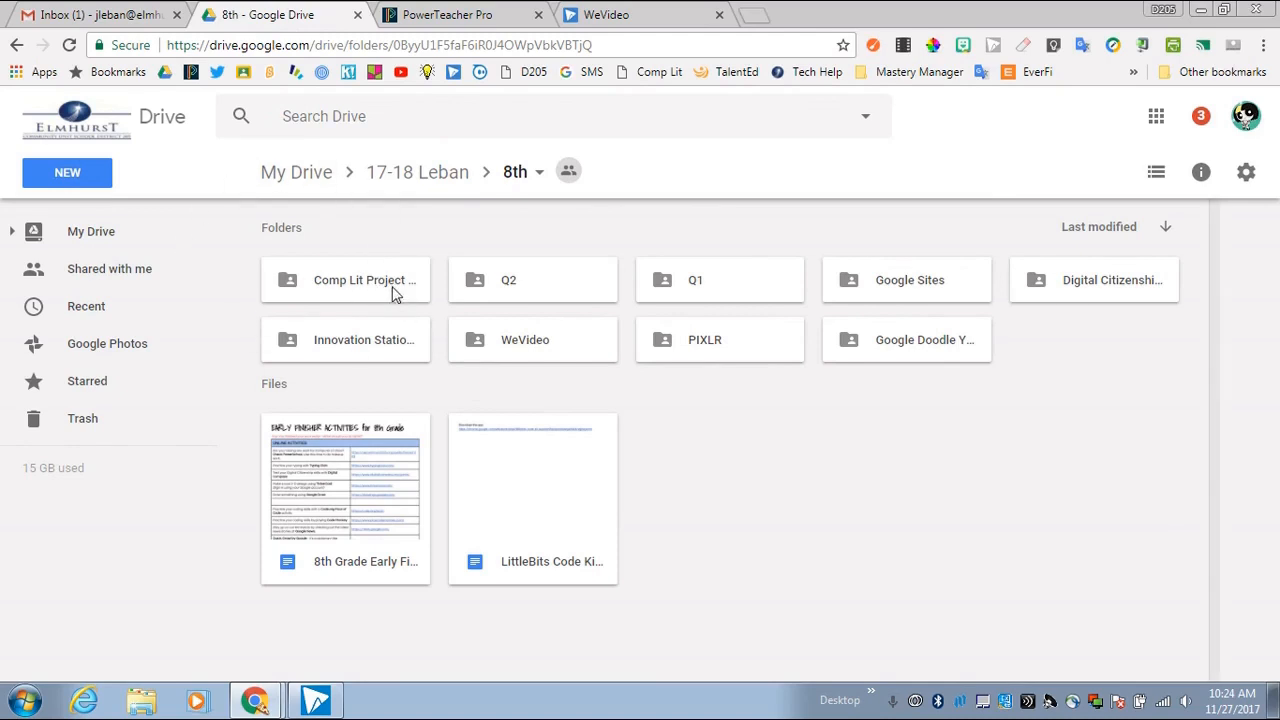
Open Comp Lit Project Files to reveal the two uploaded photos and IMG_1738.MOV
double_click(344, 280)
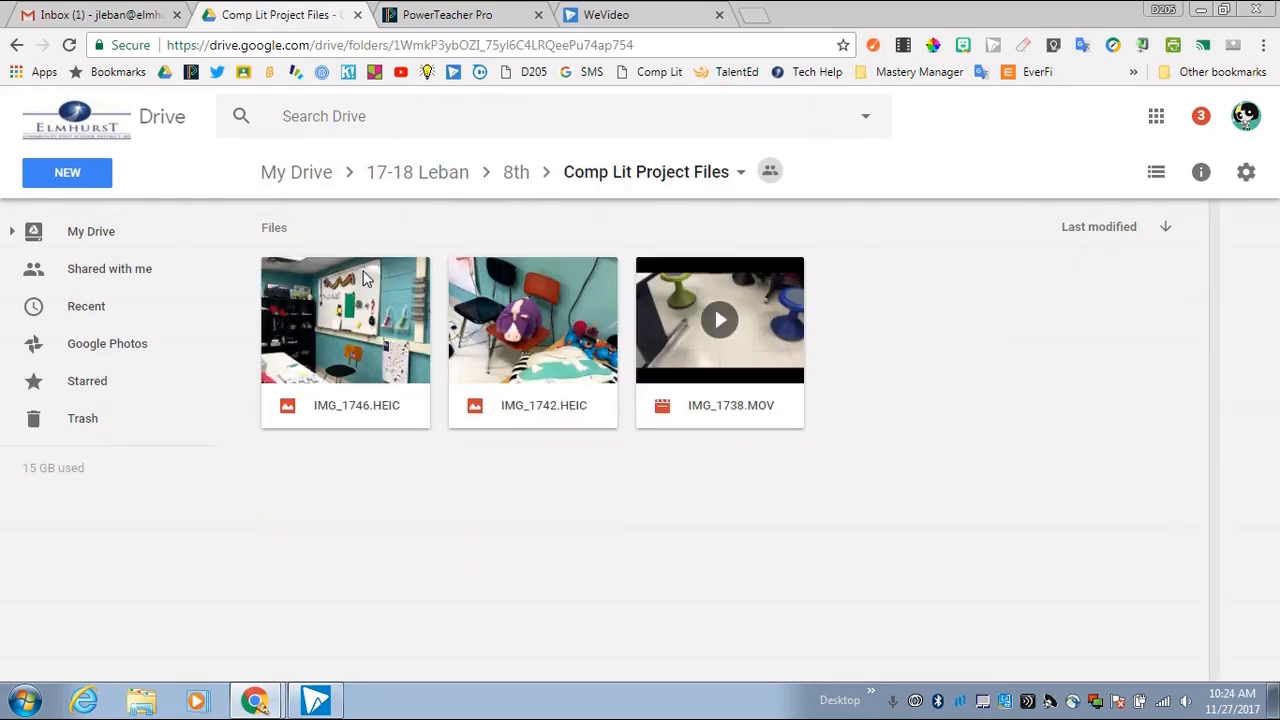
mouse_move(854, 350)
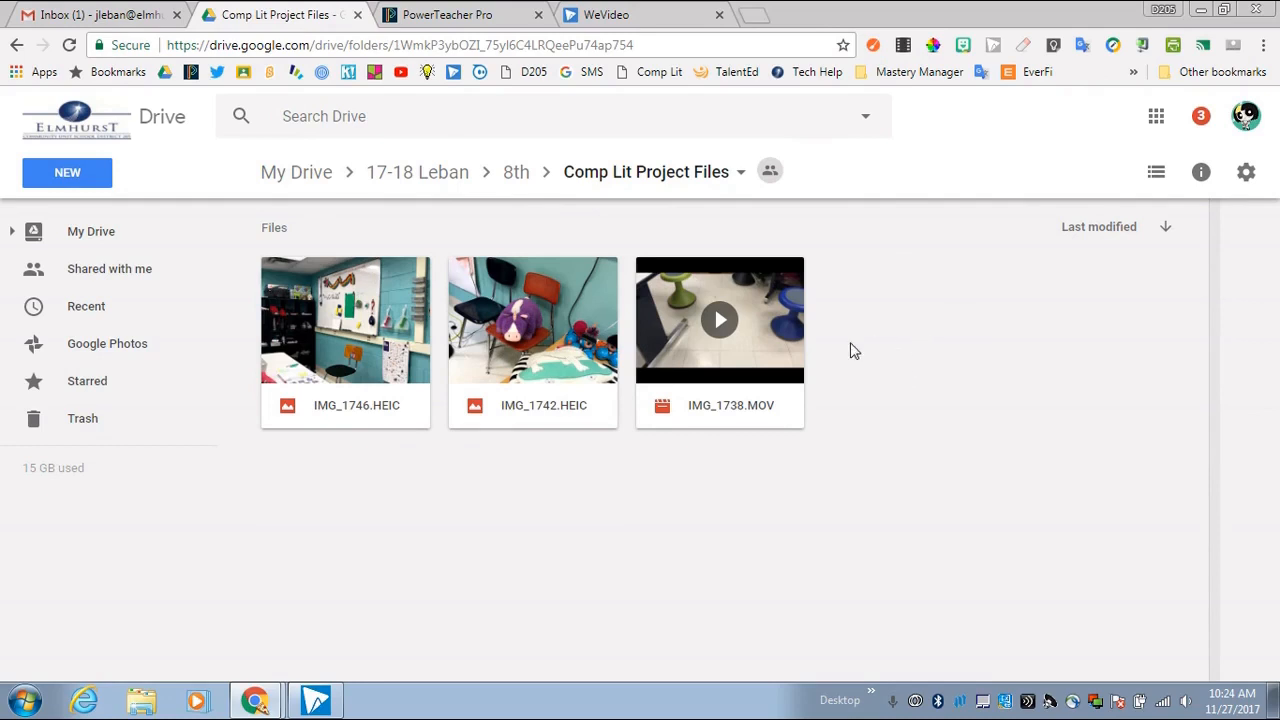
mouse_move(828, 336)
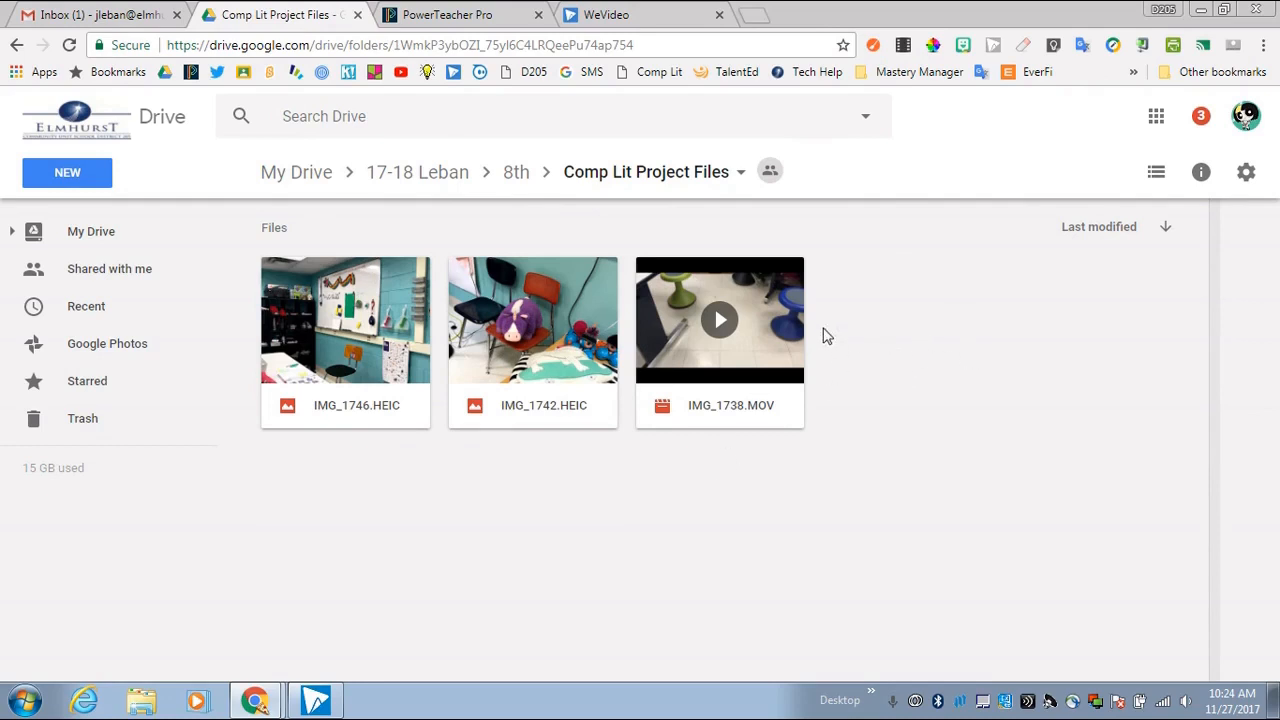
mouse_move(784, 380)
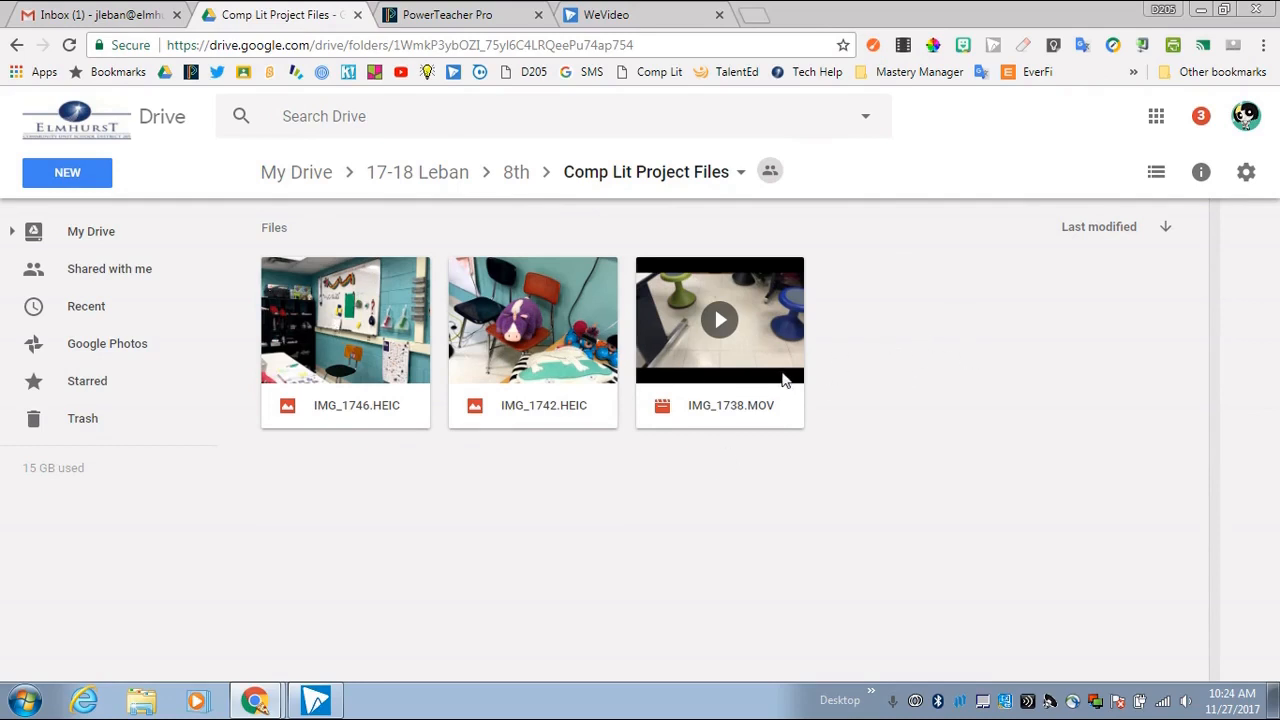
mouse_move(916, 370)
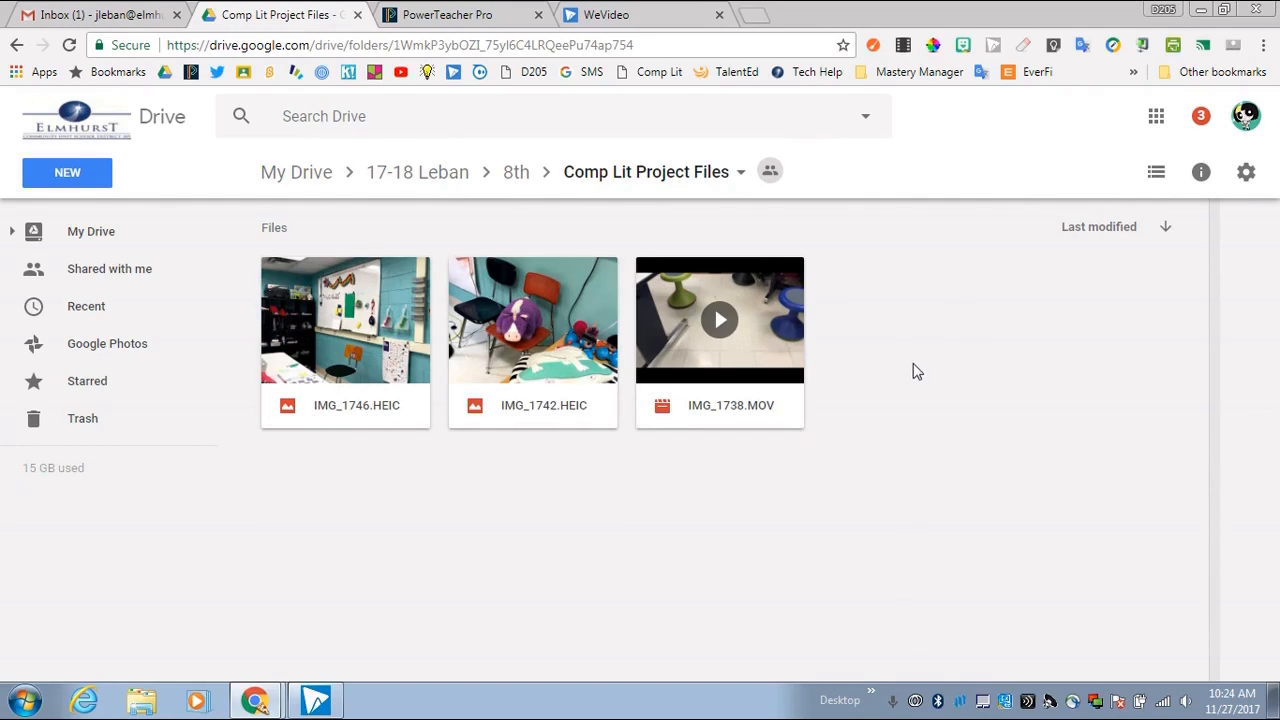
Begin a Google Drive import in WeVideo and browse into 17-18 Leban > 8th
left_click(604, 16)
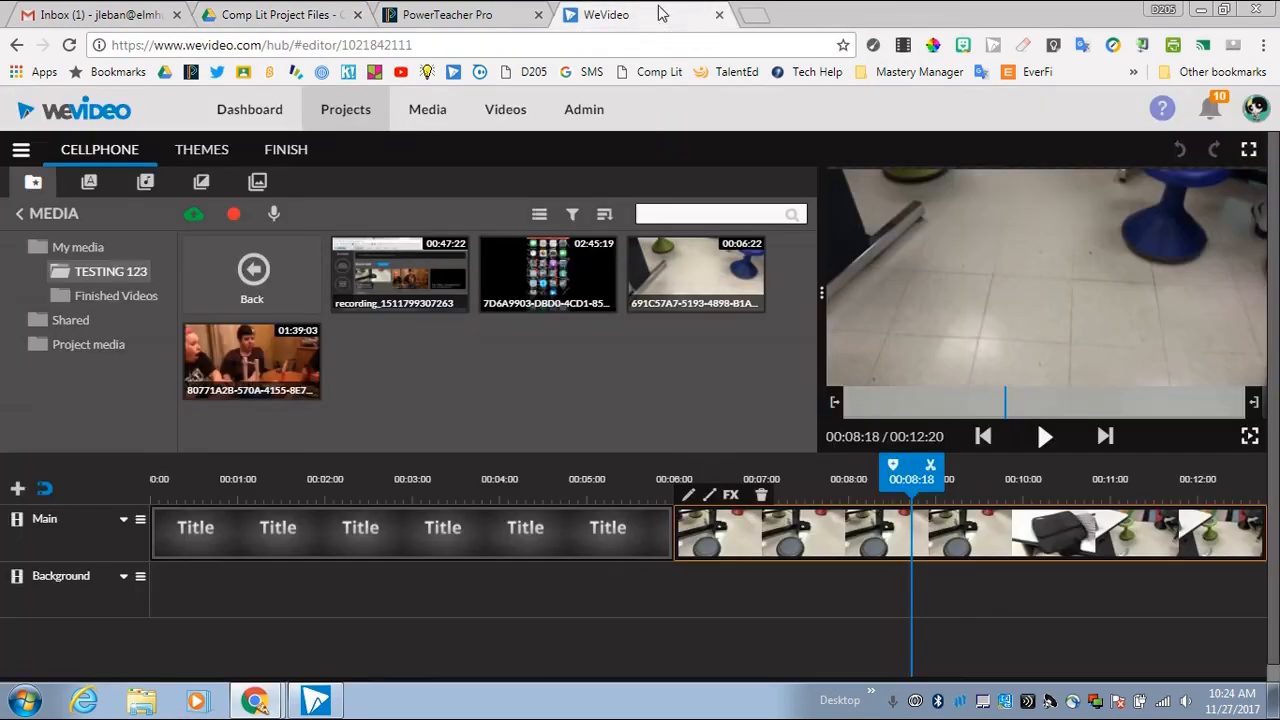
left_click(192, 212)
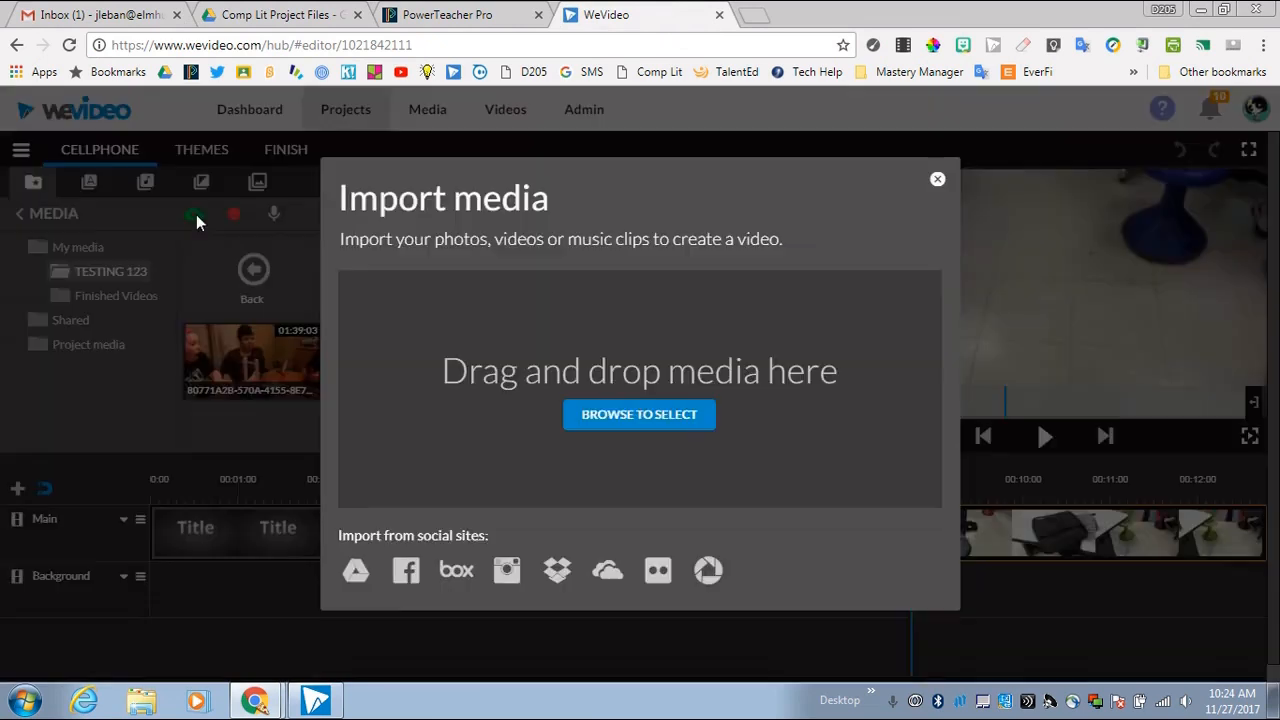
mouse_move(600, 388)
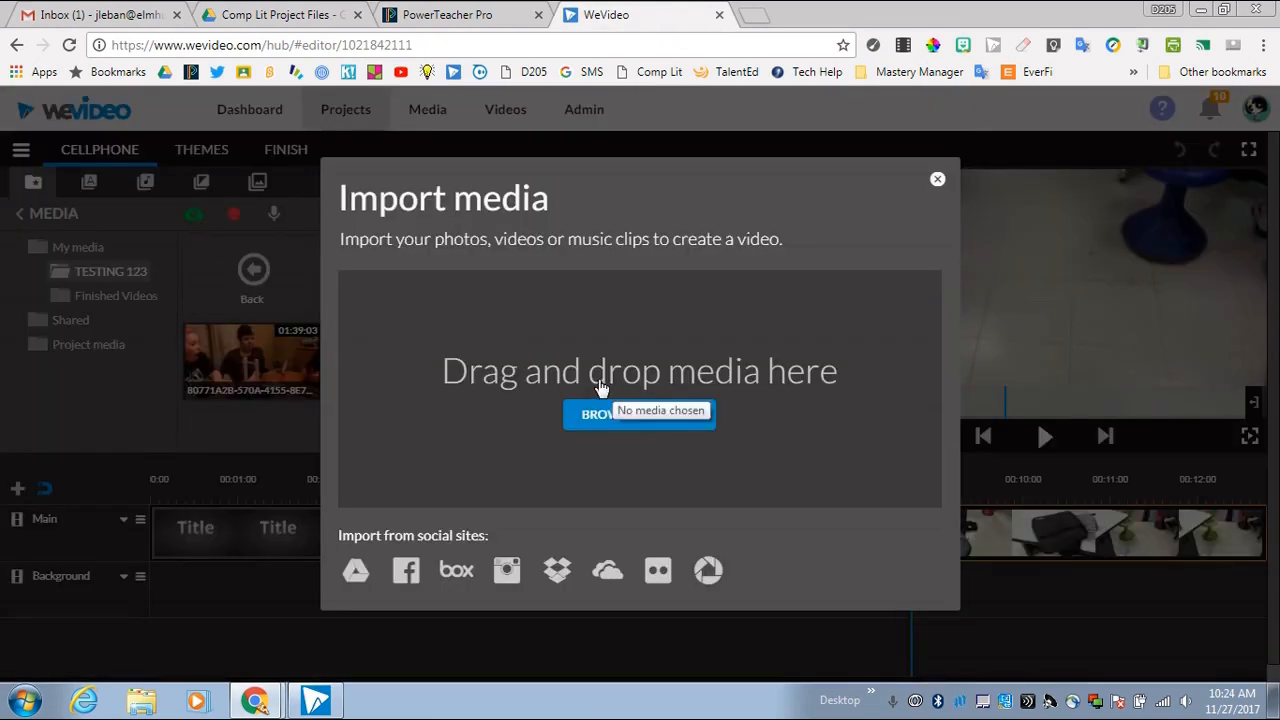
mouse_move(400, 570)
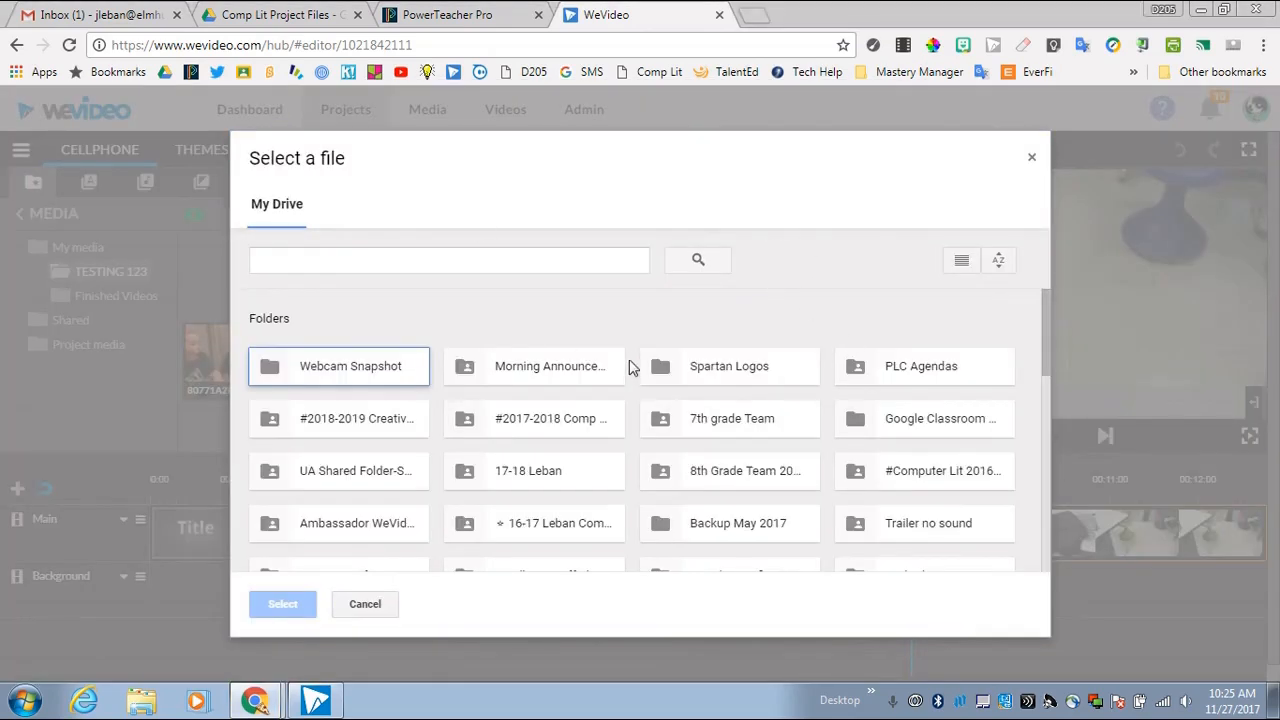
double_click(532, 472)
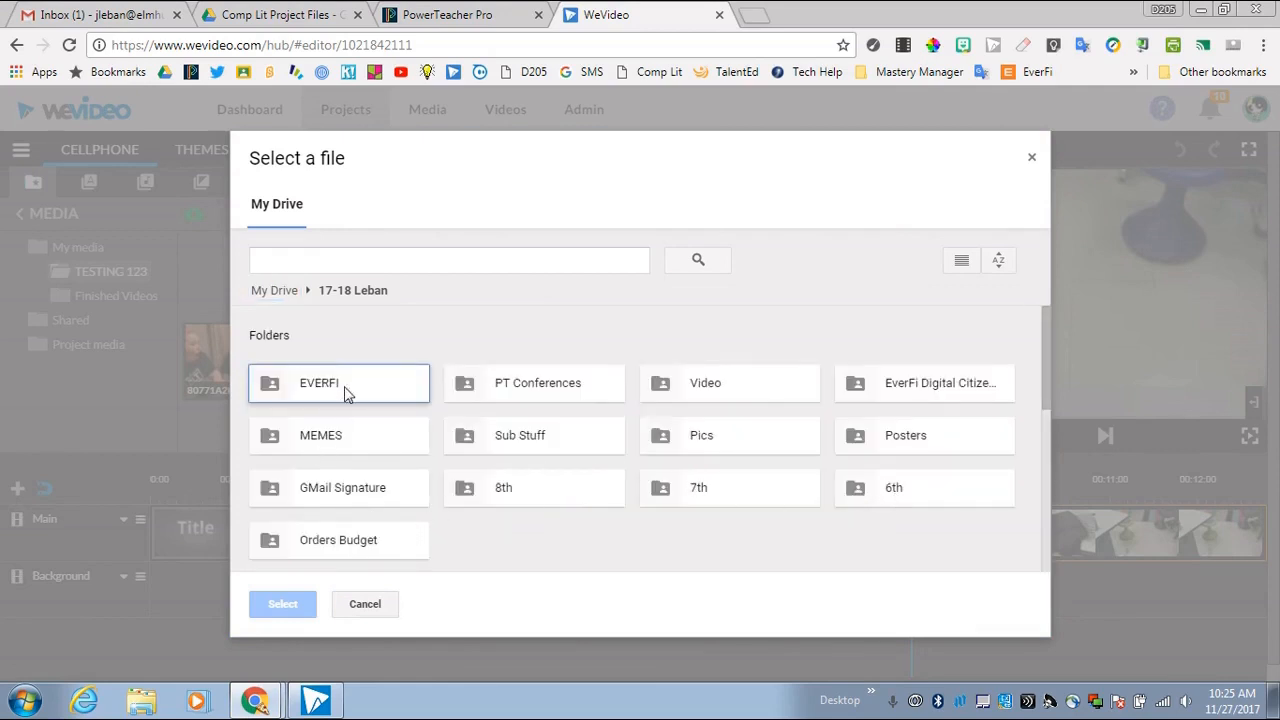
double_click(504, 488)
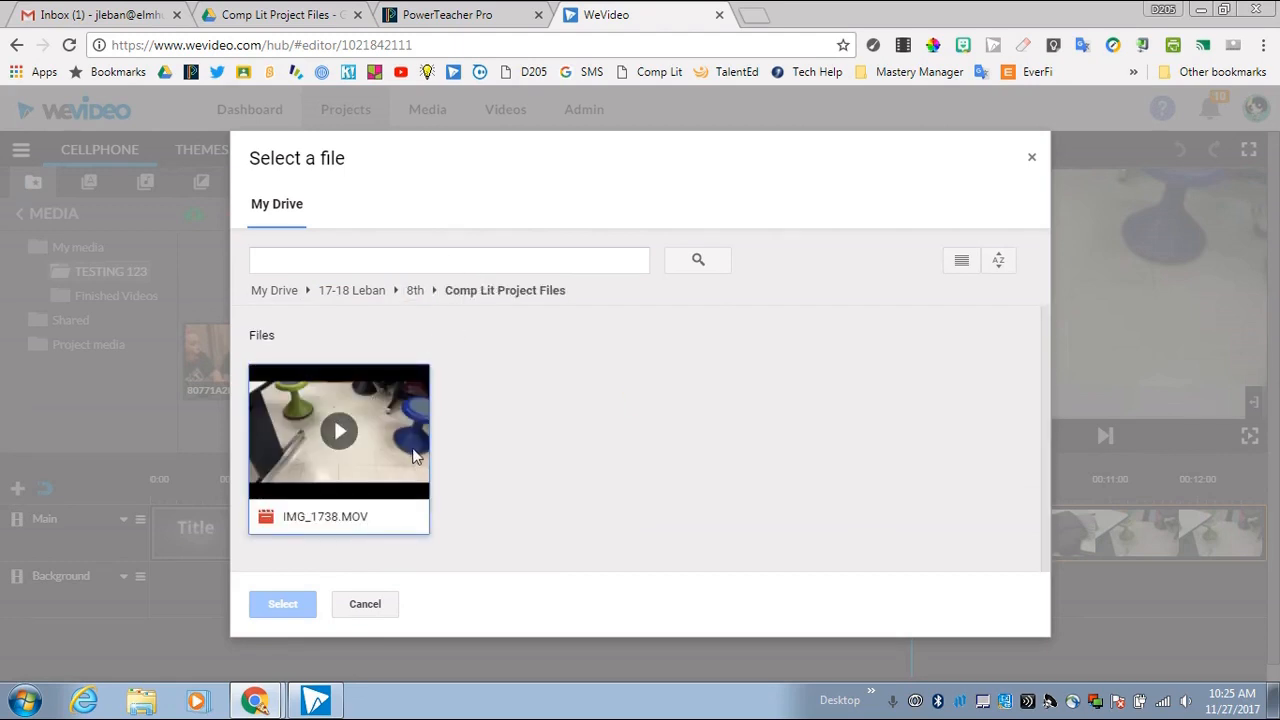
mouse_move(404, 436)
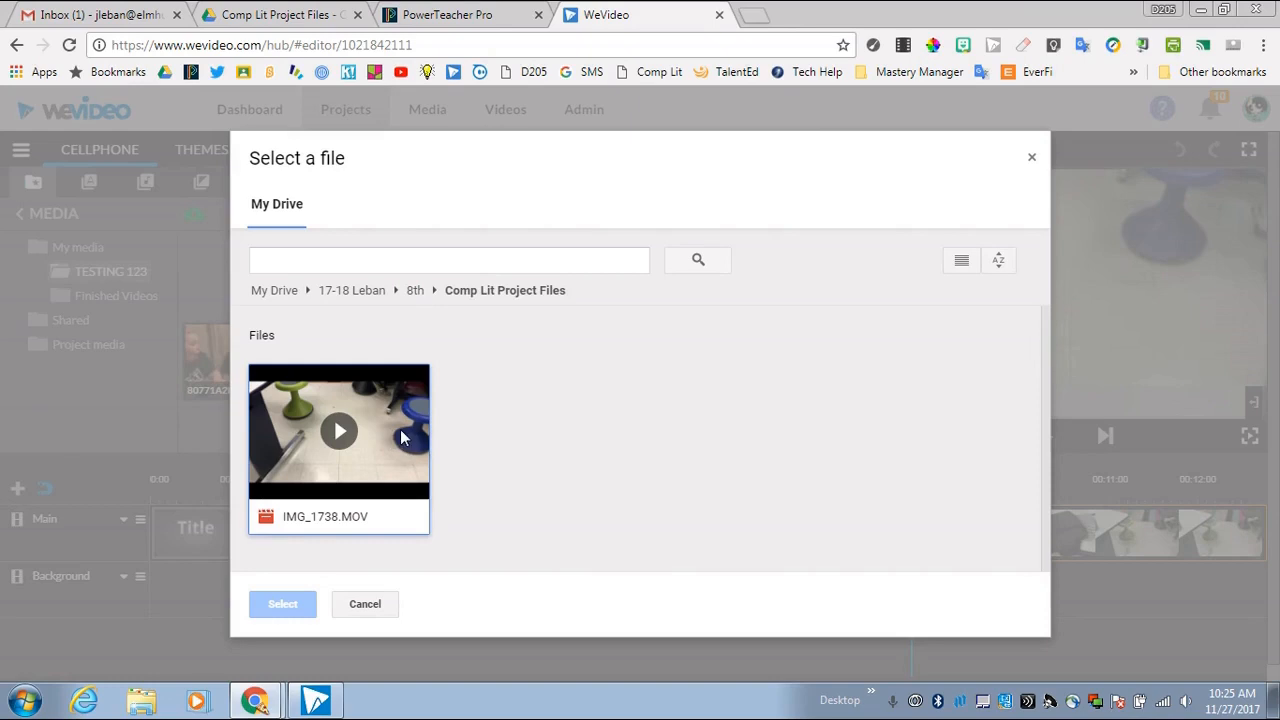
Select IMG_1738.MOV and confirm so it lands in the project's media panel
left_click(338, 430)
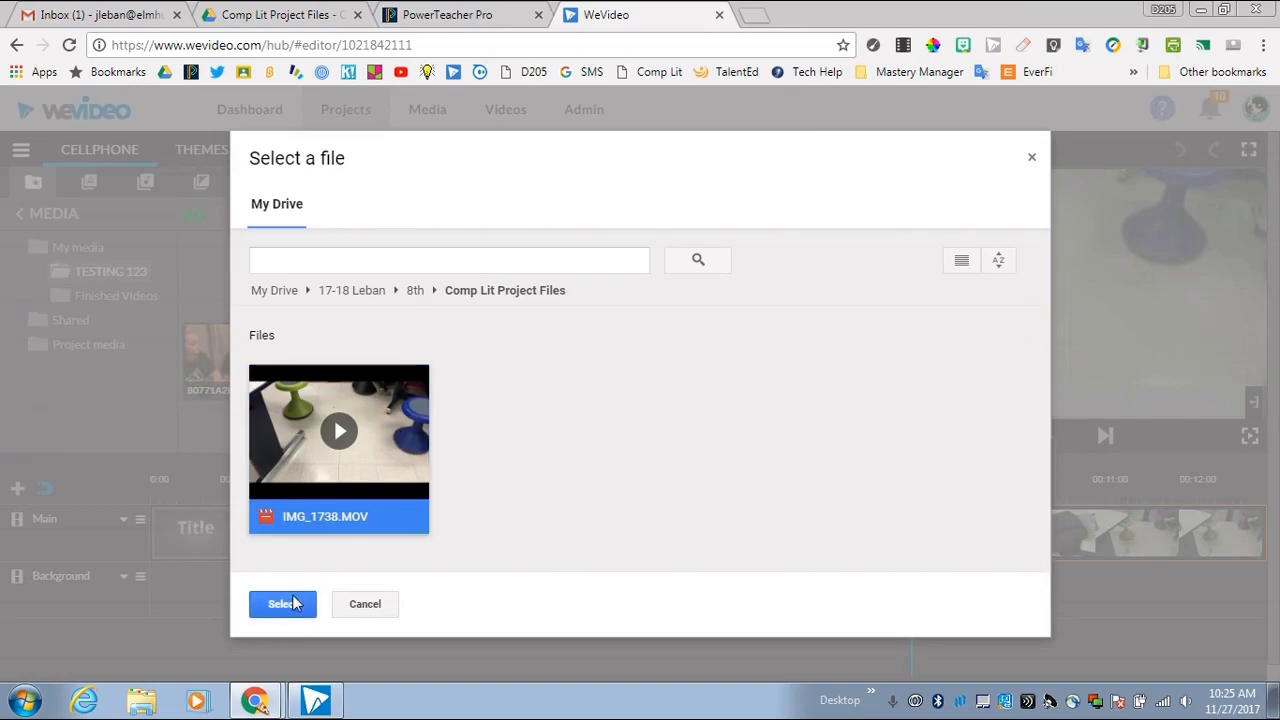
left_click(282, 604)
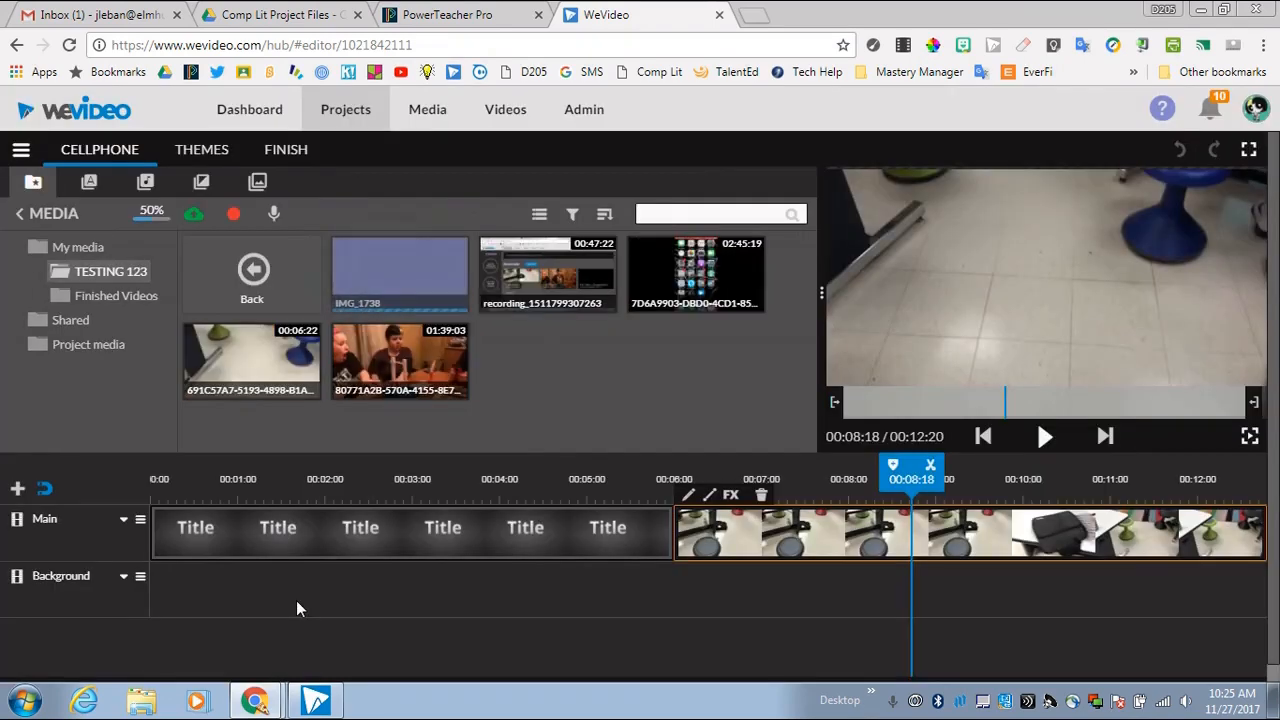